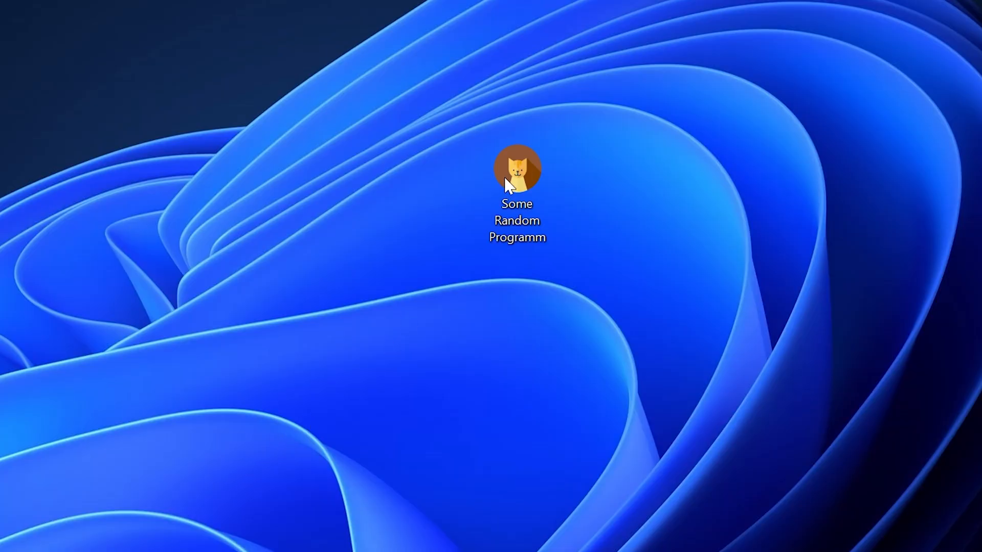
Launch Some Random Programm from its desktop icon.
double_click(517, 169)
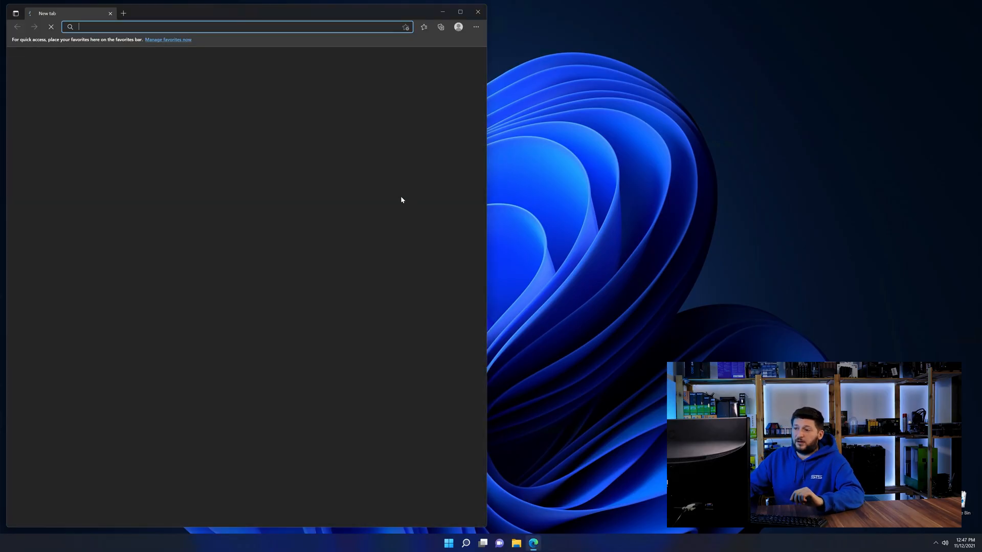
Fetch d3dx9d_42.dll (32-Bit).zip from sts-tutorial.com/download/d3dx9d_42 and open the archive.
text(https://www.sts-tutorial.com/download/d3dx9d_42)
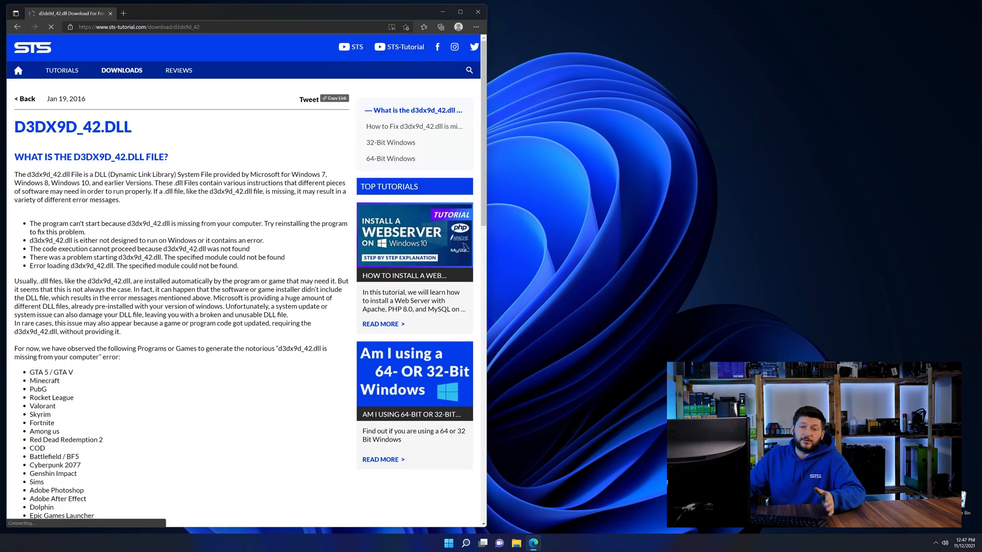
scroll(down, 3)
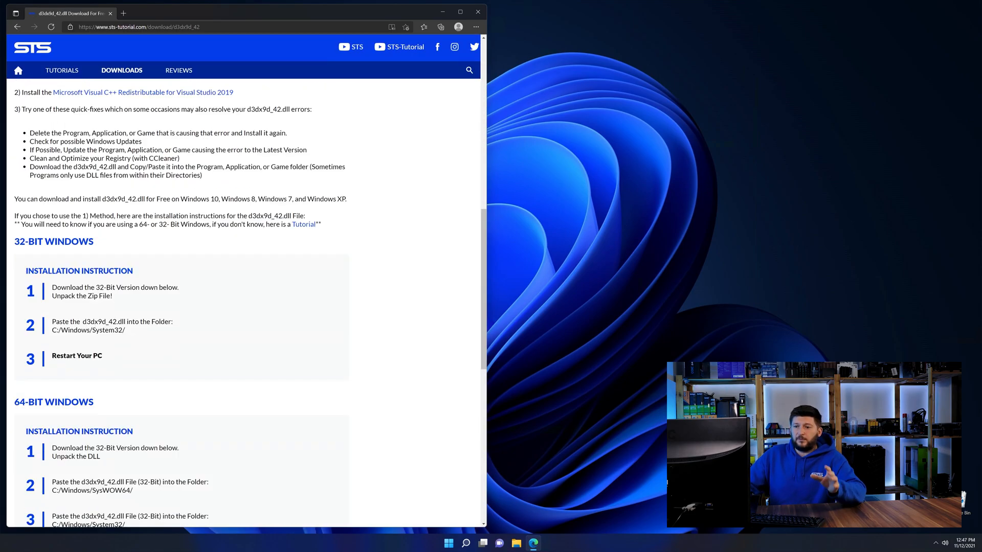
scroll(down, 3)
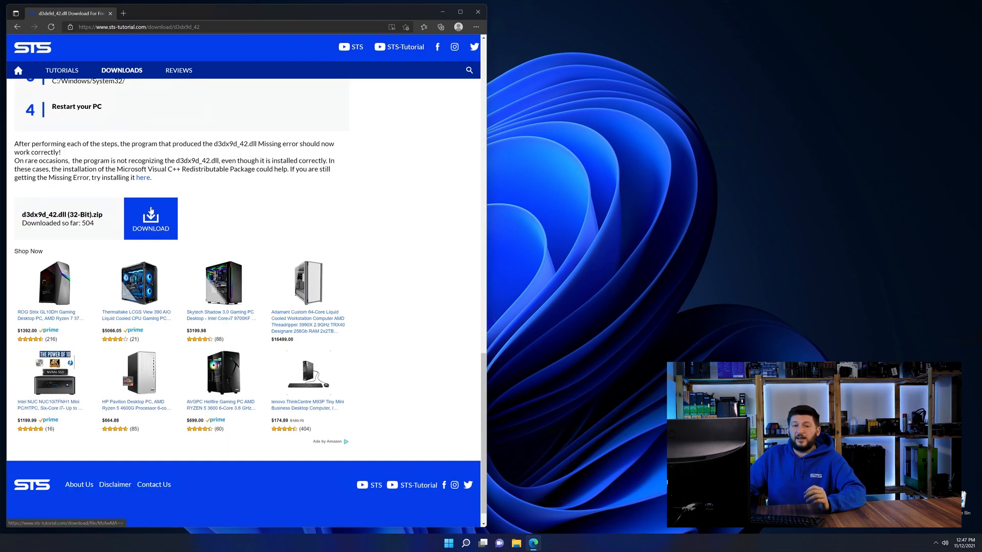
click(150, 218)
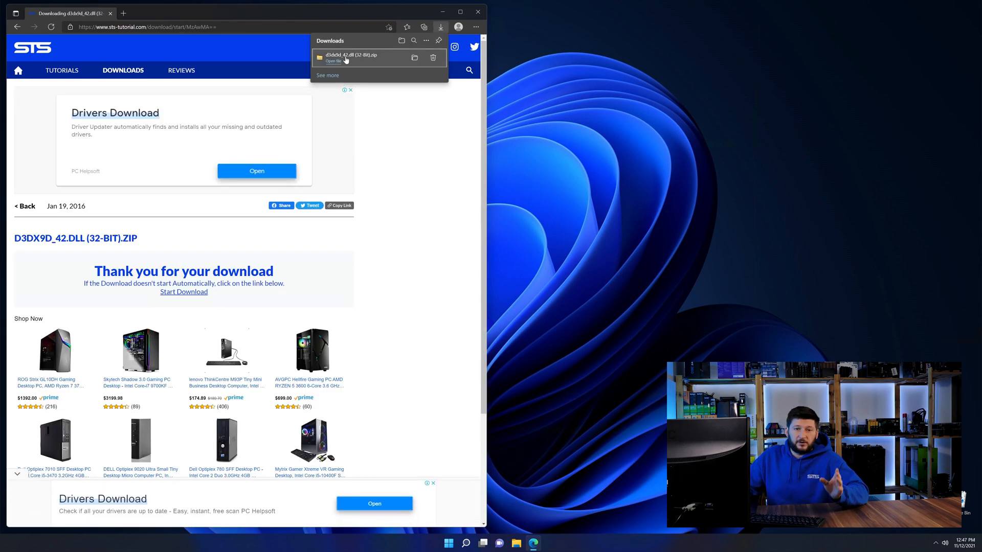
click(334, 61)
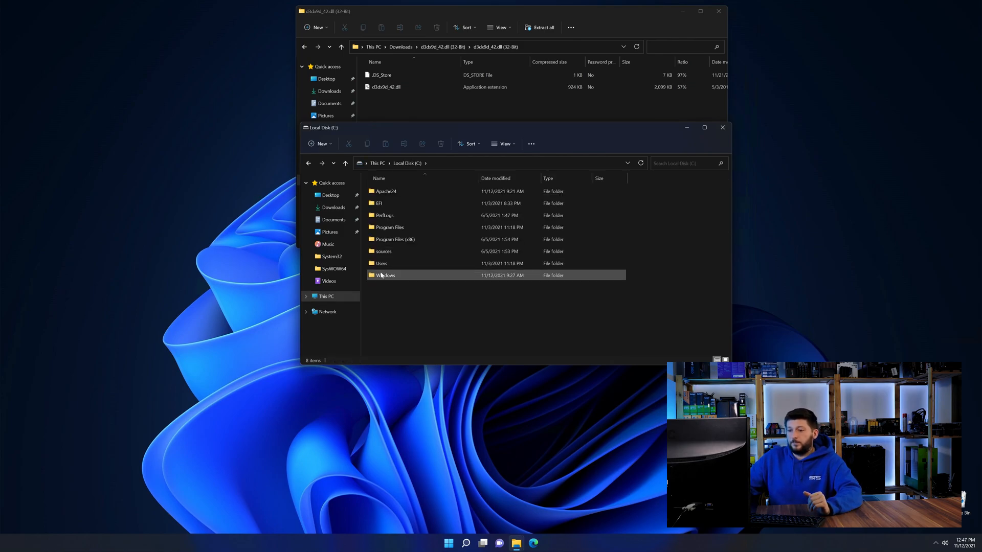
Place d3dx9d_42.dll in C:\Windows\System32 and SysWOW64, then dismiss the Windows folder.
double_click(385, 275)
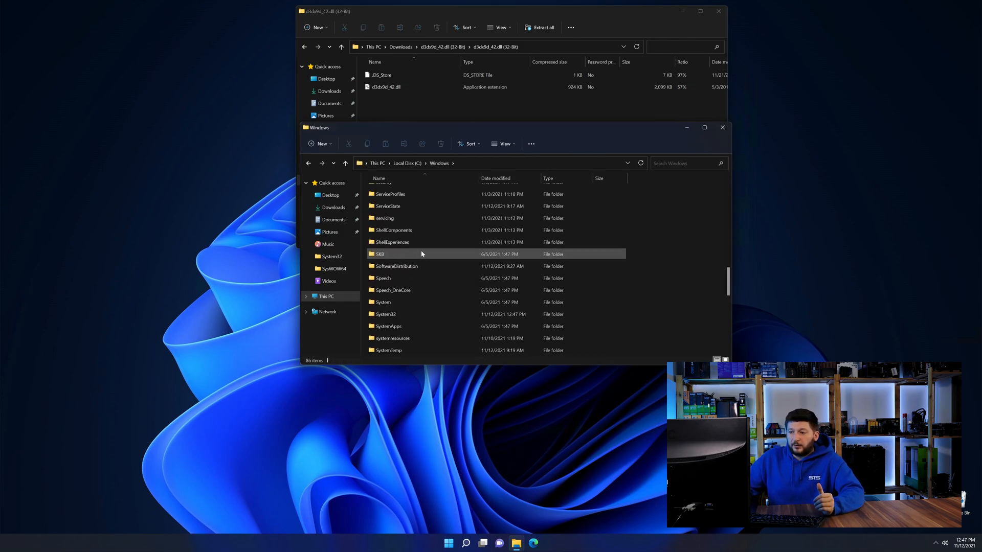
scroll(down, 3)
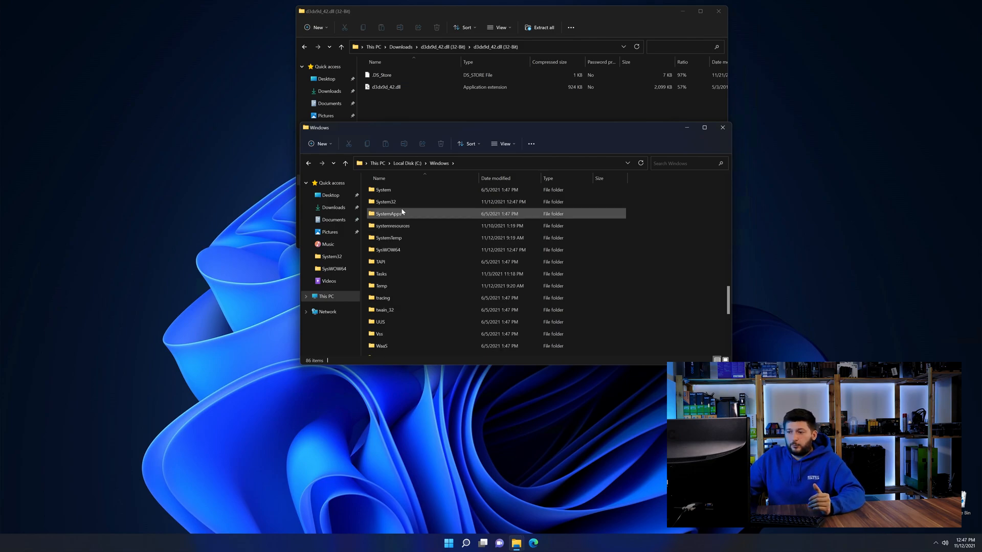
click(385, 201)
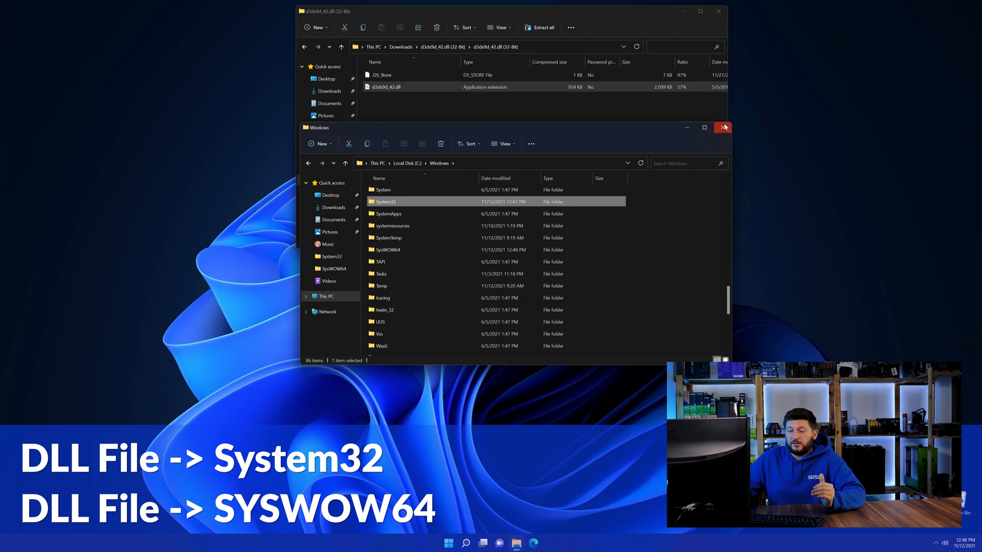
click(722, 127)
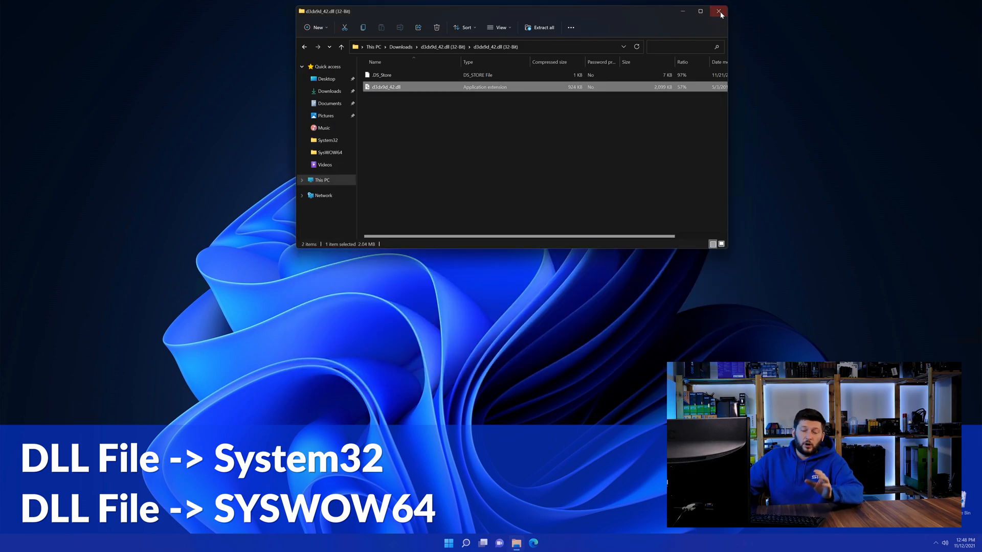
Close the d3dx9d_42.dll zip archive window.
click(716, 12)
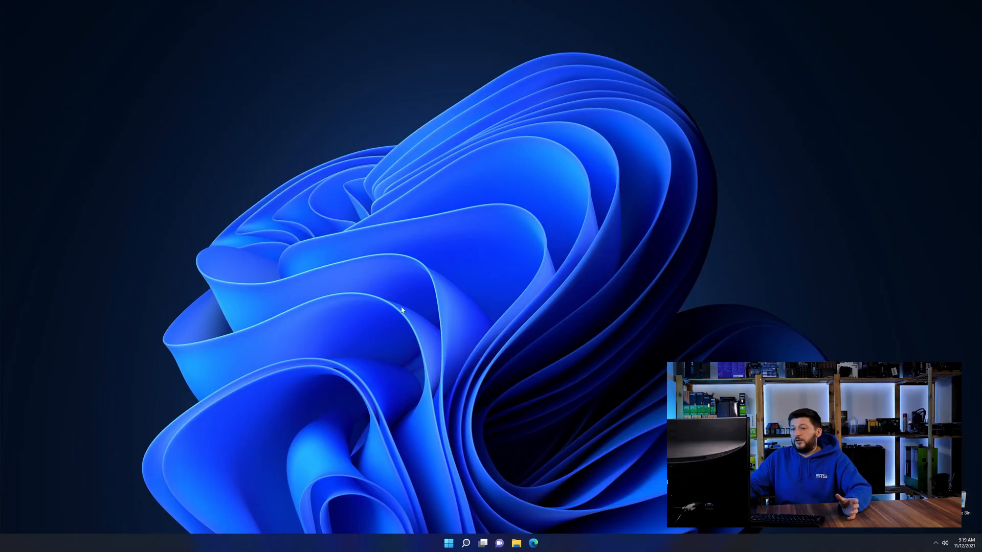
Return to Edge and download dxwebsetup.exe from the DirectX End-User Runtime page.
click(531, 543)
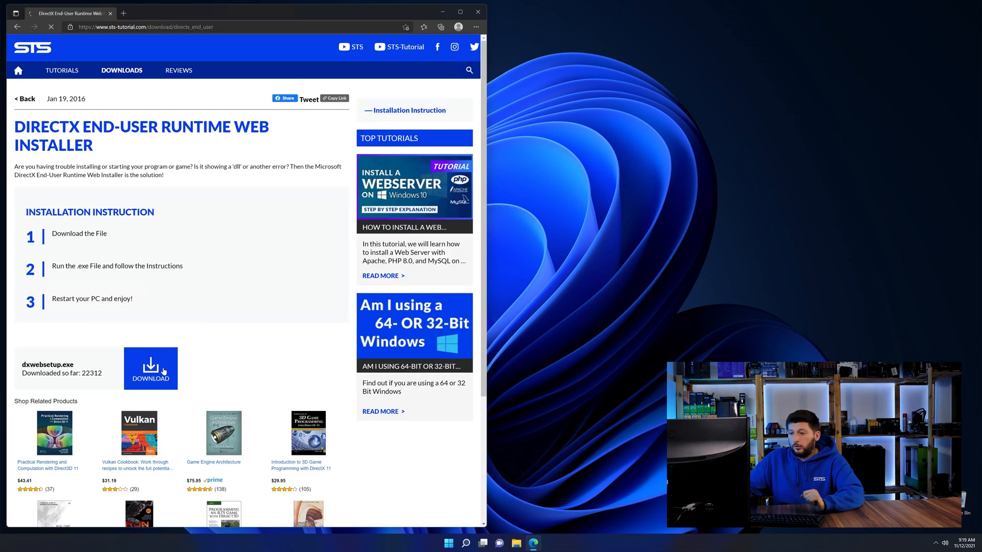
click(150, 369)
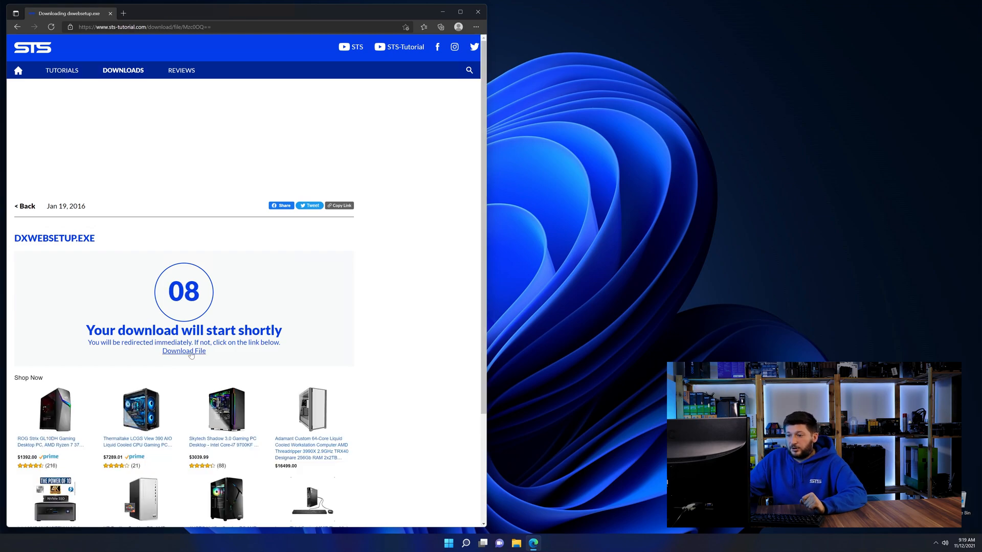
click(339, 57)
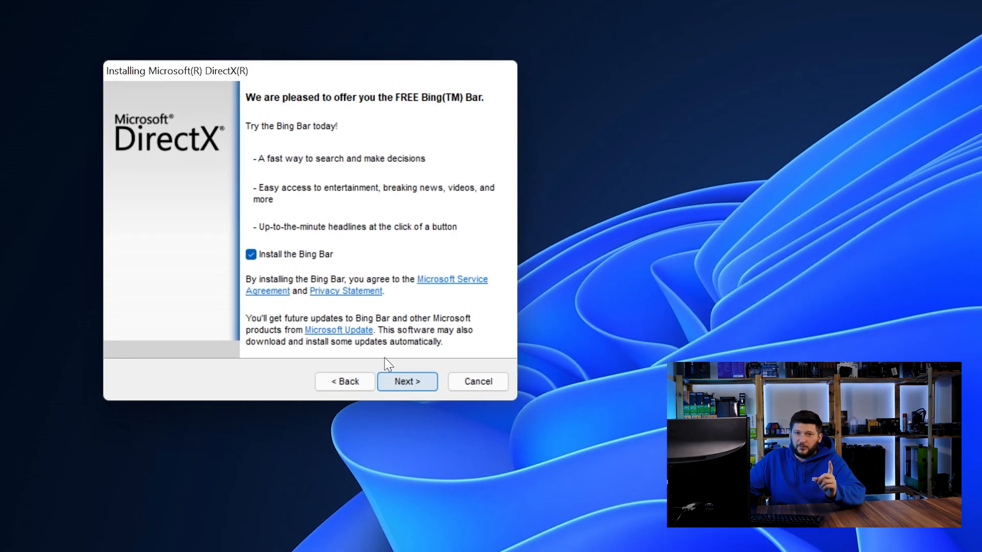
Uncheck Install the Bing Bar and proceed to install the DirectX components.
click(250, 255)
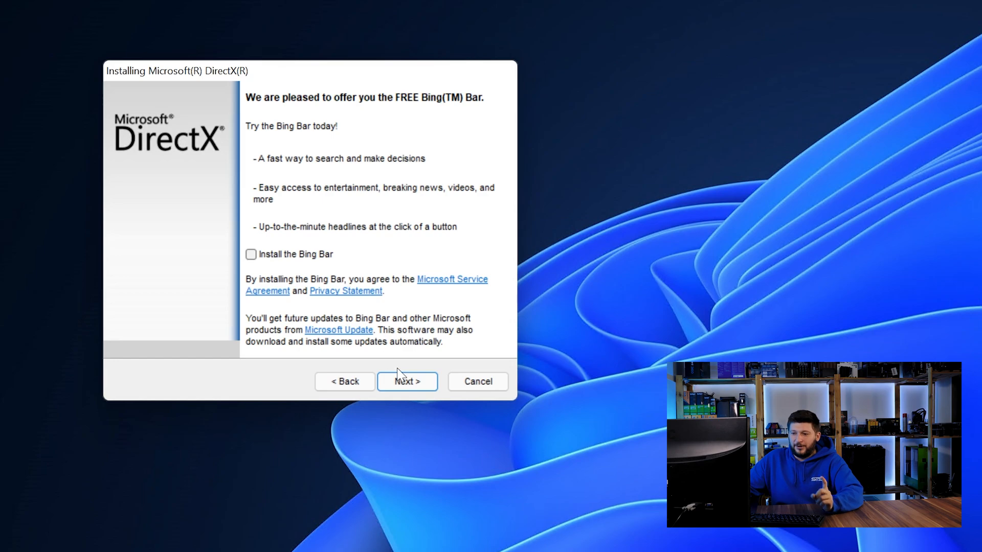
click(407, 382)
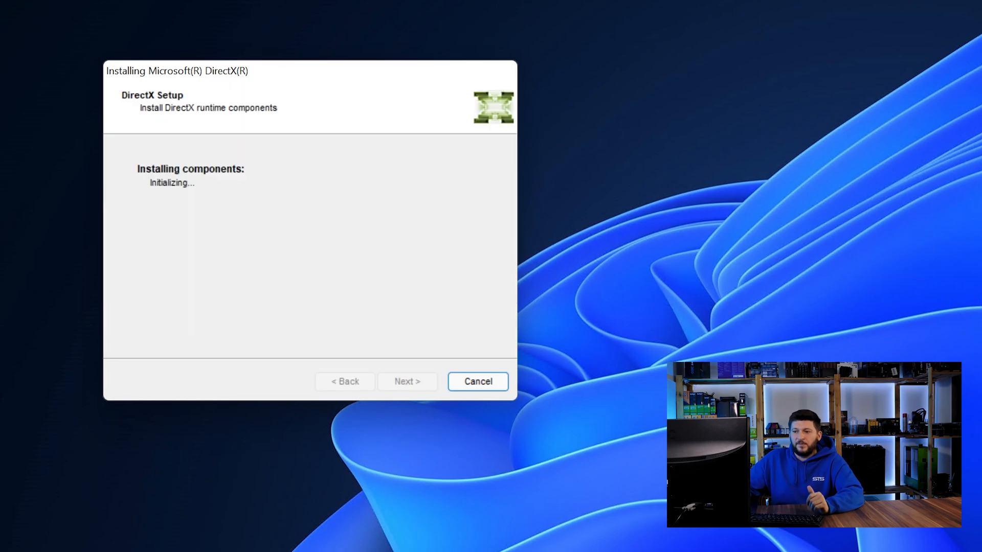